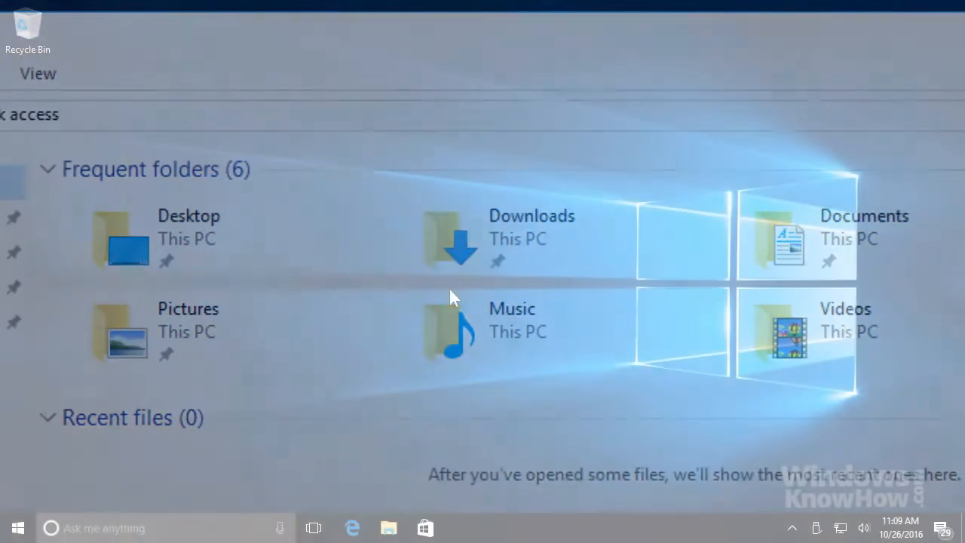
Search 'back', open Backup settings and scroll through the additional backup options
type("back")
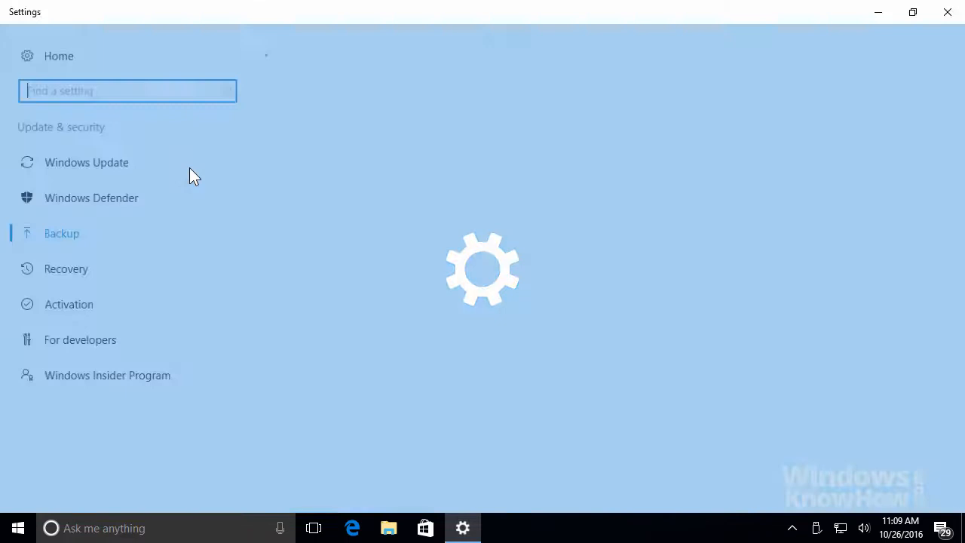
left_click(61, 233)
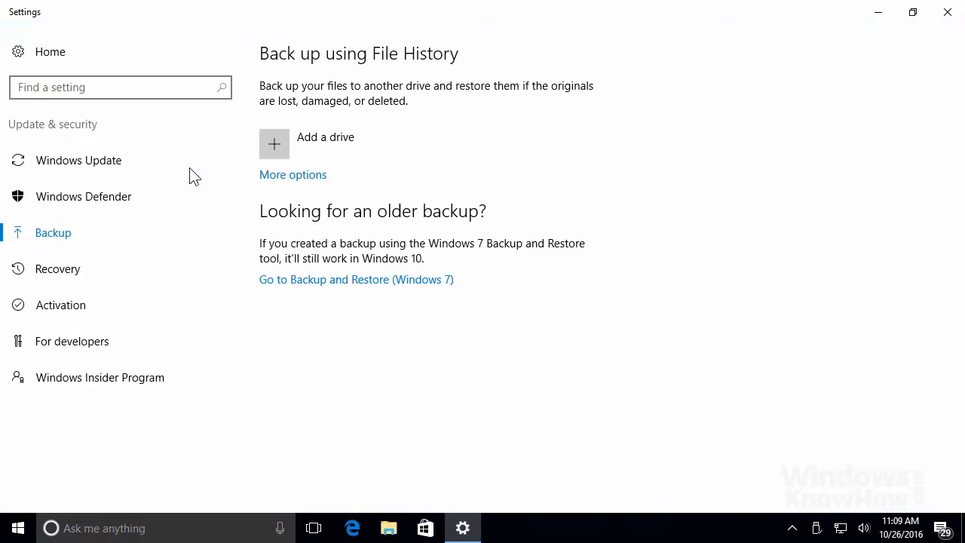
left_click(293, 174)
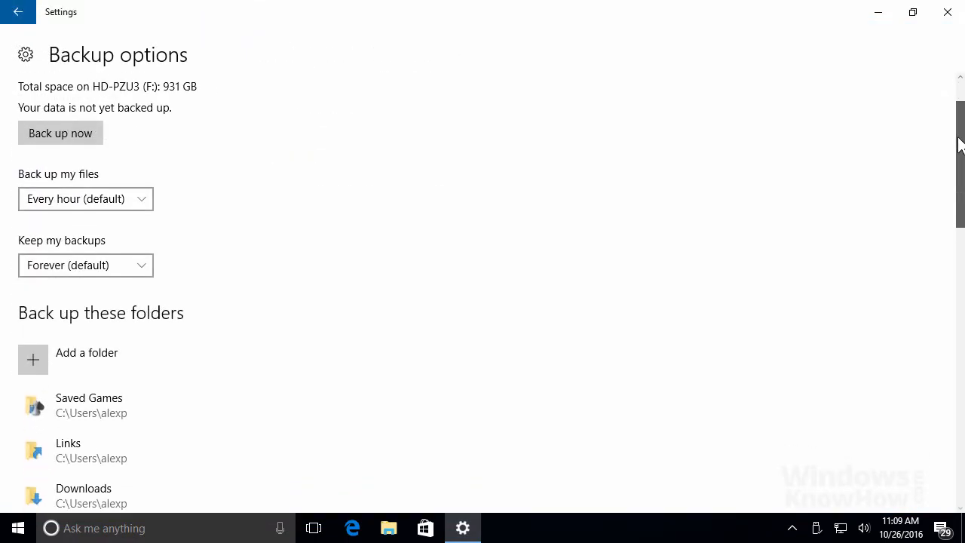
scroll("down", 3)
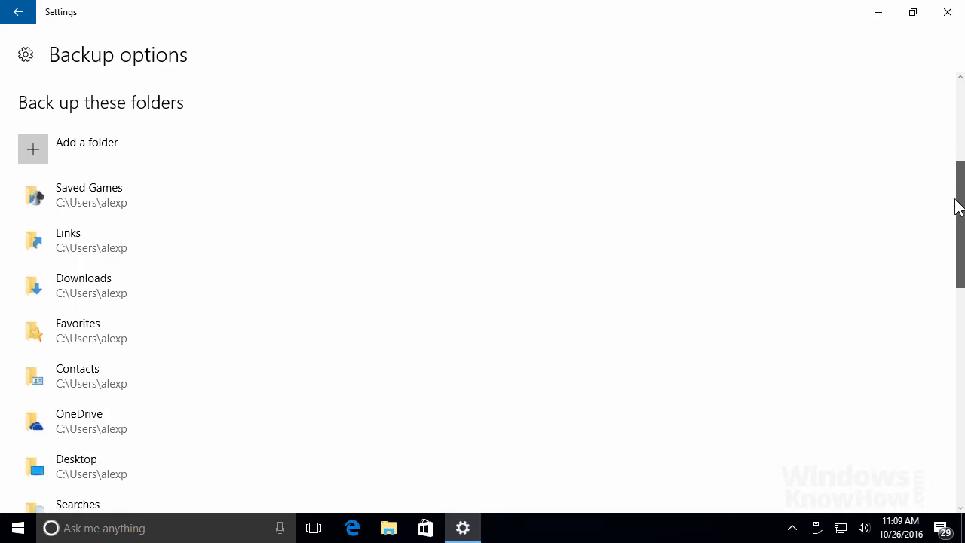
scroll("down", 3)
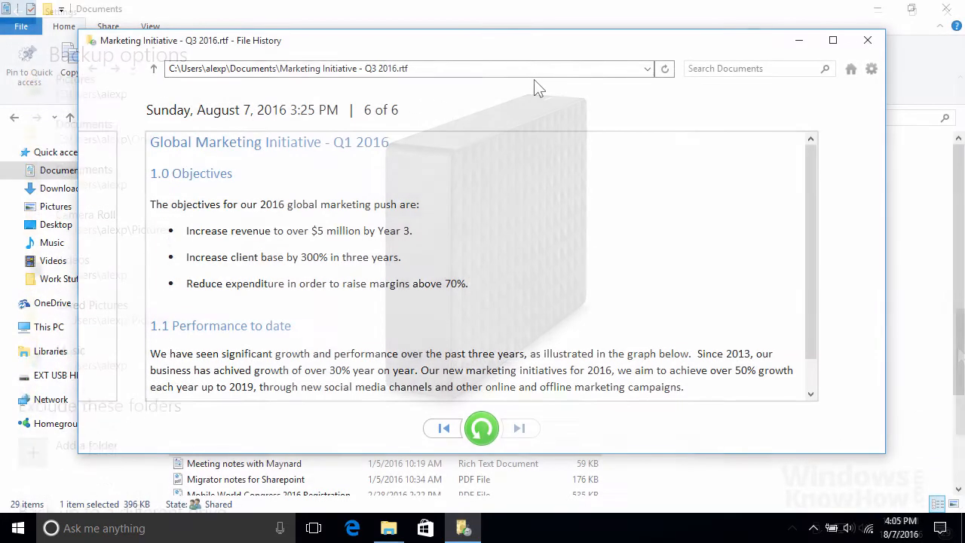
mouse_move(444, 428)
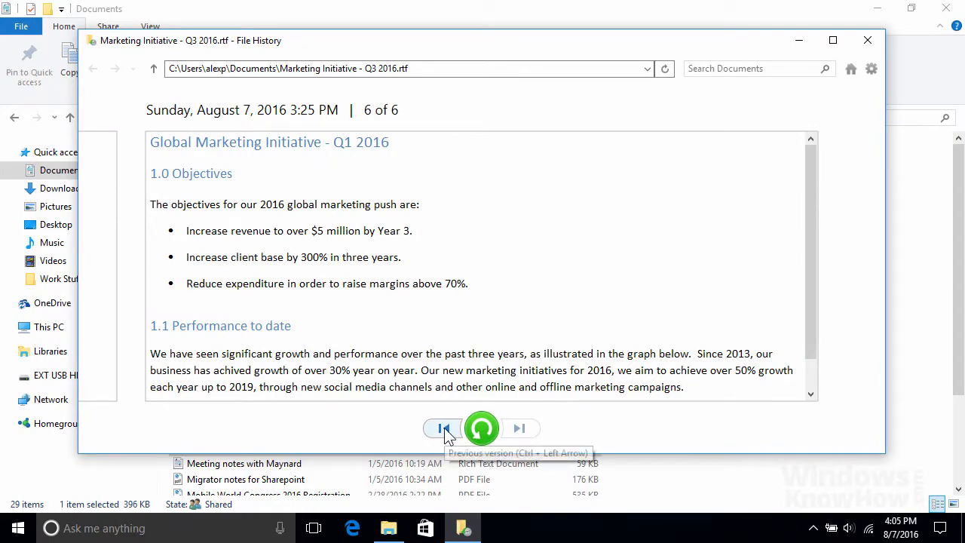
View an earlier document version and browse the external USB drive's contents
left_click(443, 428)
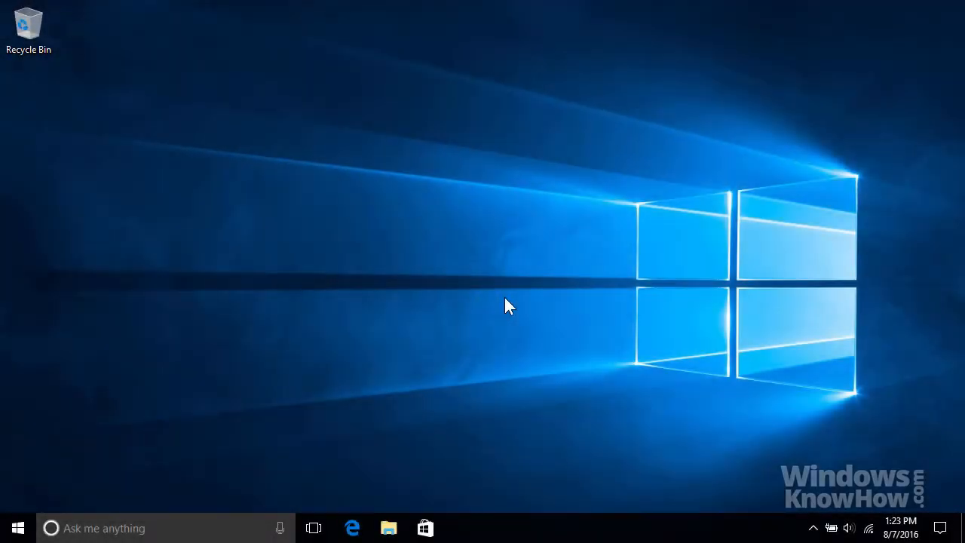
mouse_move(464, 390)
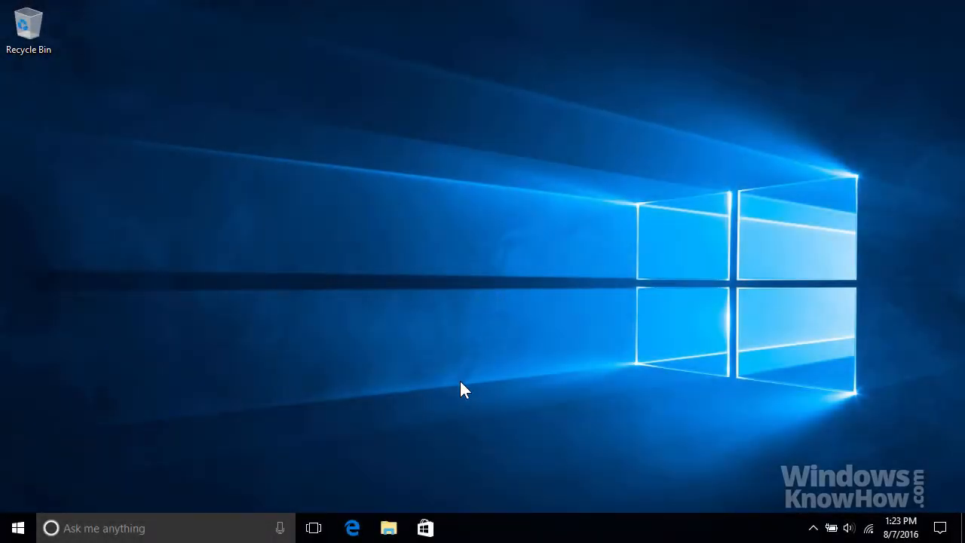
left_click(388, 527)
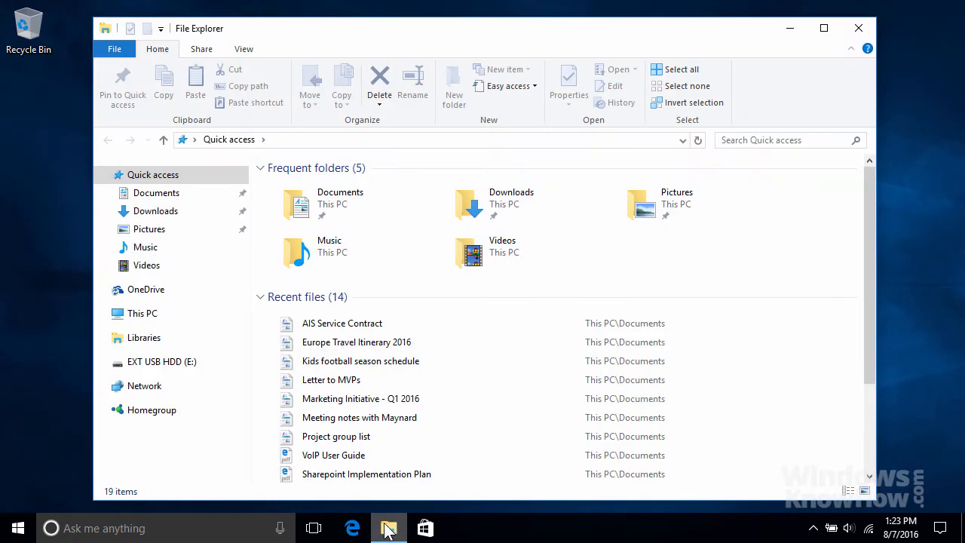
left_click(162, 362)
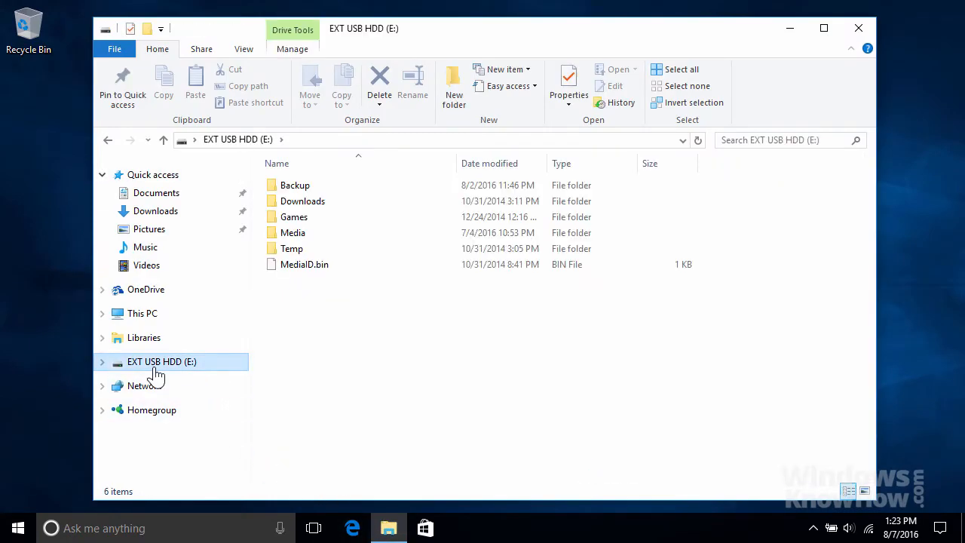
left_click(856, 28)
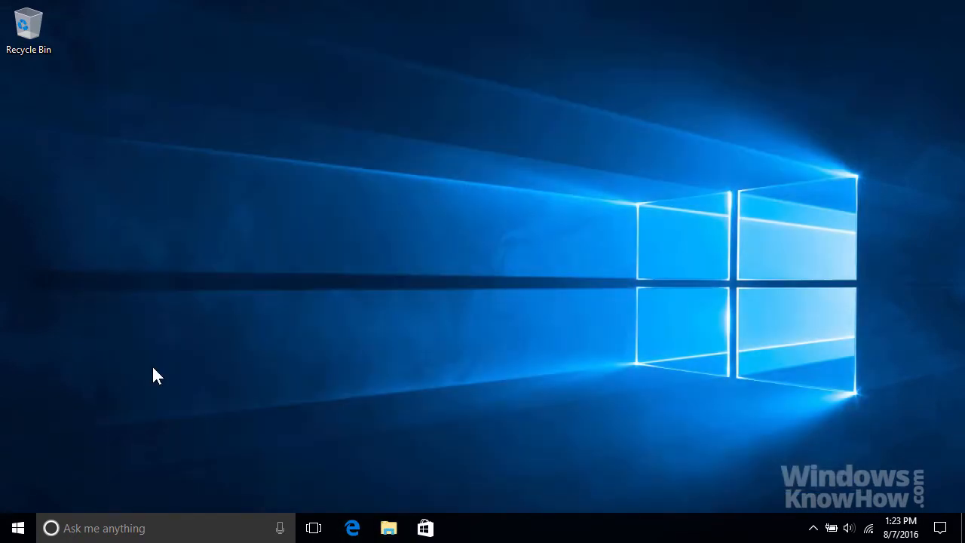
Reach the Backup page again through Start, Settings and Update & security
left_click(17, 527)
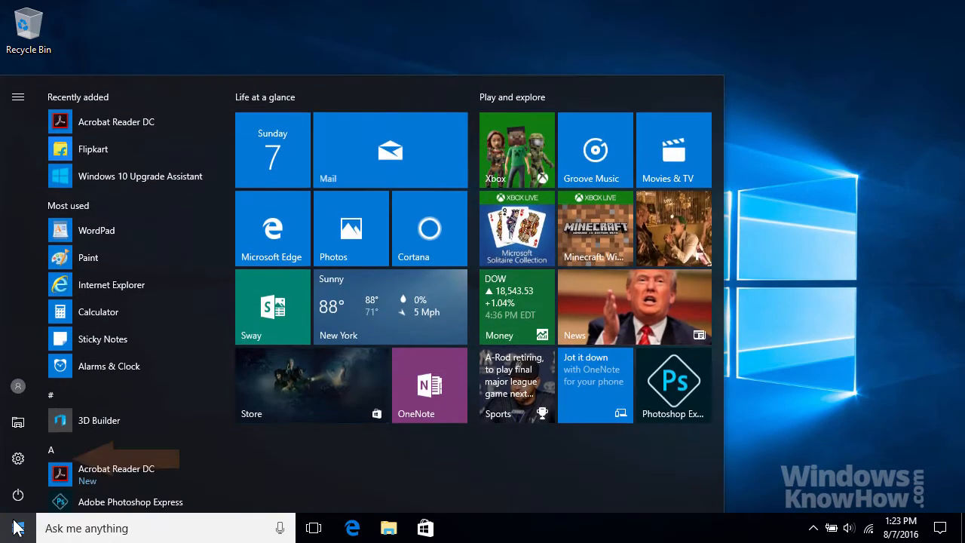
left_click(18, 457)
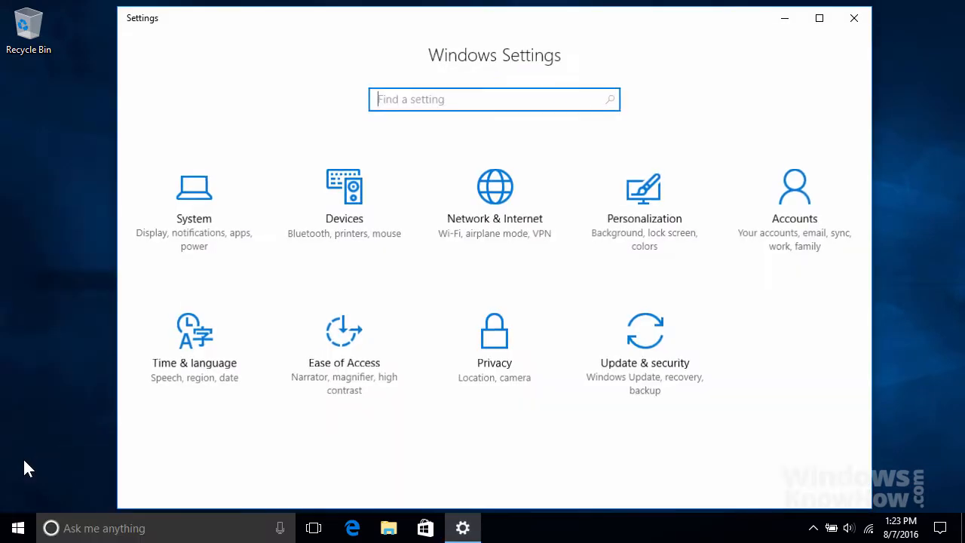
left_click(644, 330)
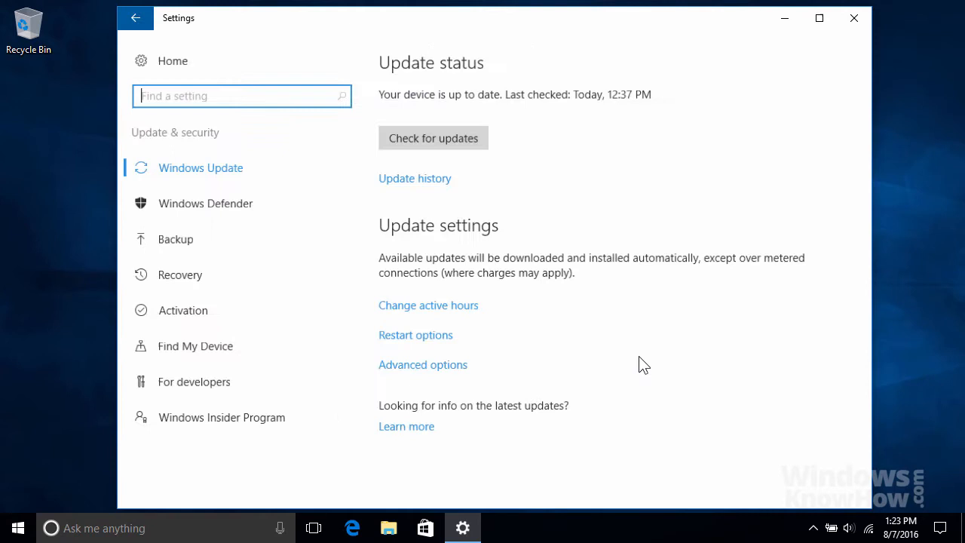
mouse_move(252, 243)
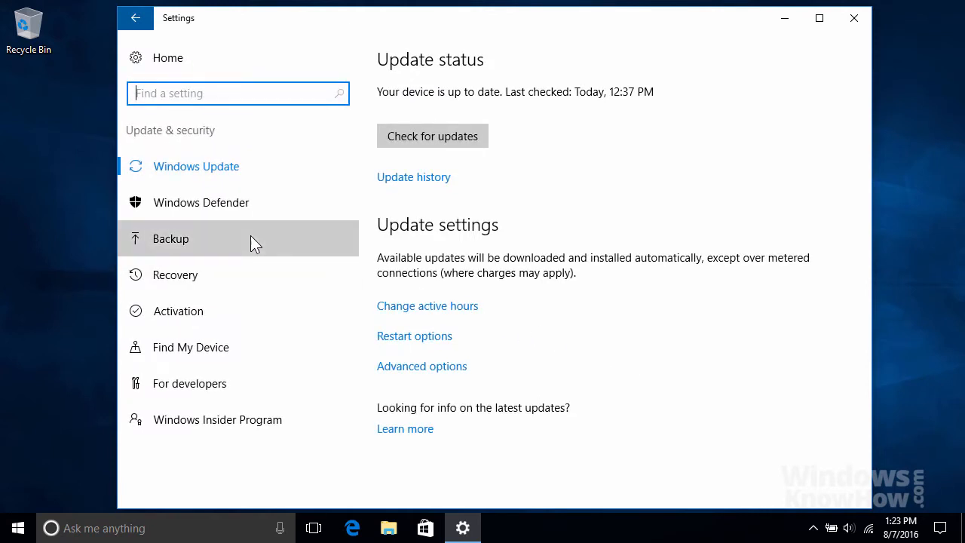
left_click(171, 238)
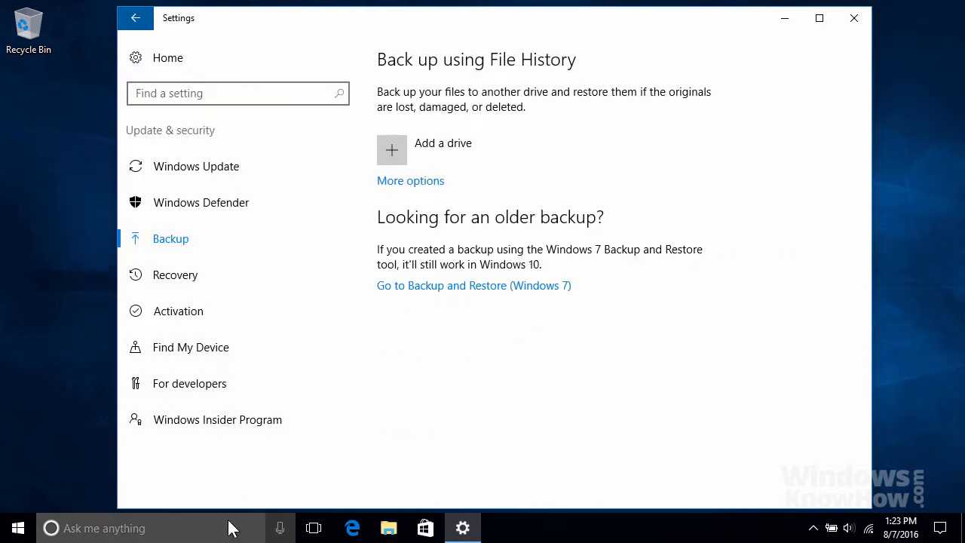
Search 'bac' in the taskbar and open Backup settings from the results
type("backup")
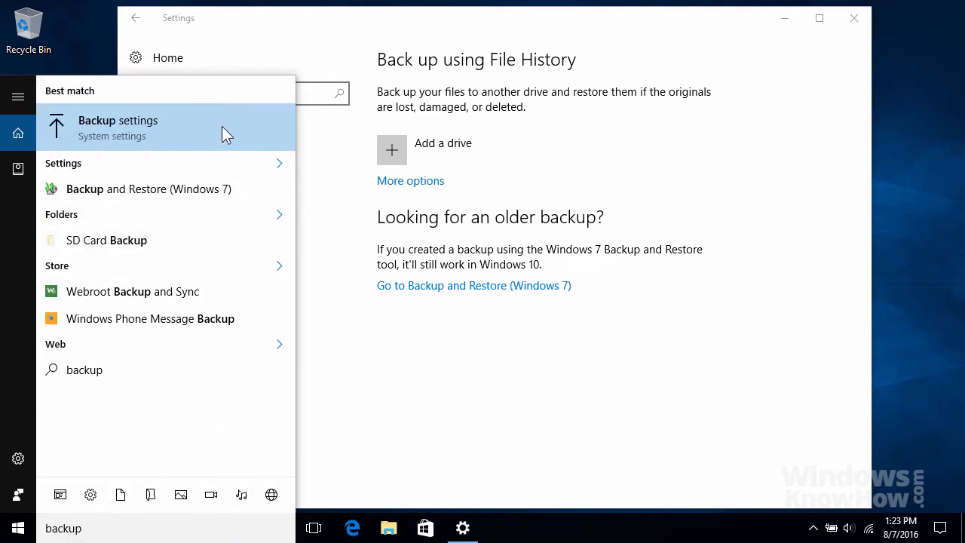
left_click(117, 121)
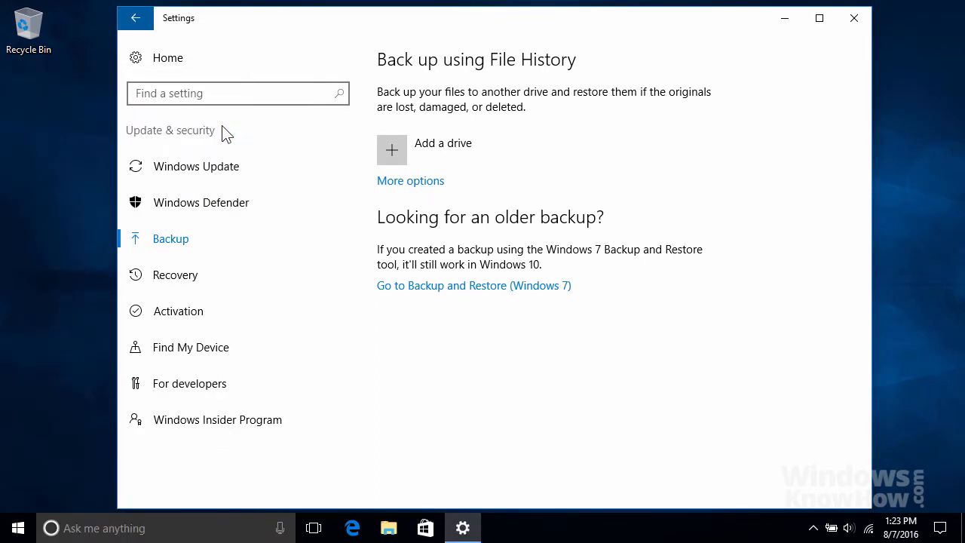
mouse_move(369, 144)
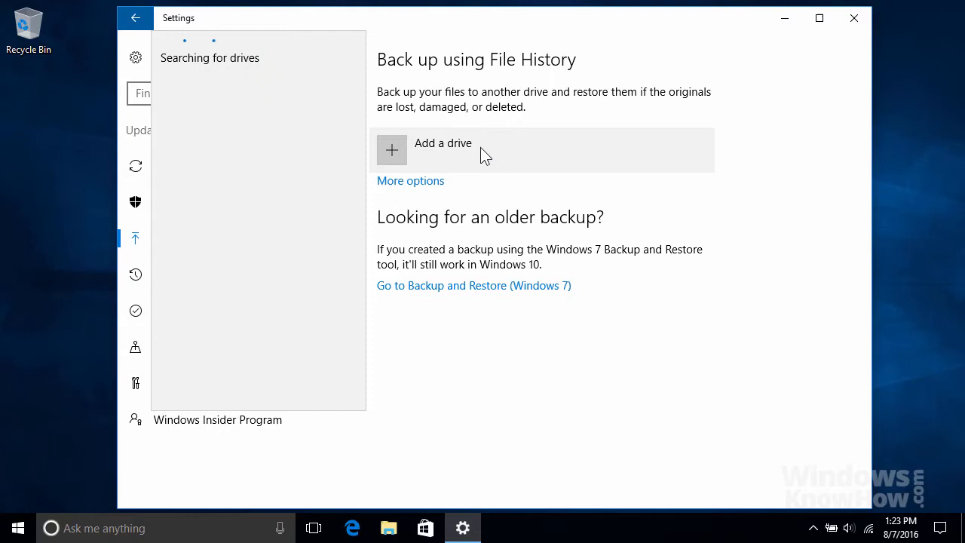
Pick the external USB drive so 'Automatically back up my files' turns On
left_click(442, 144)
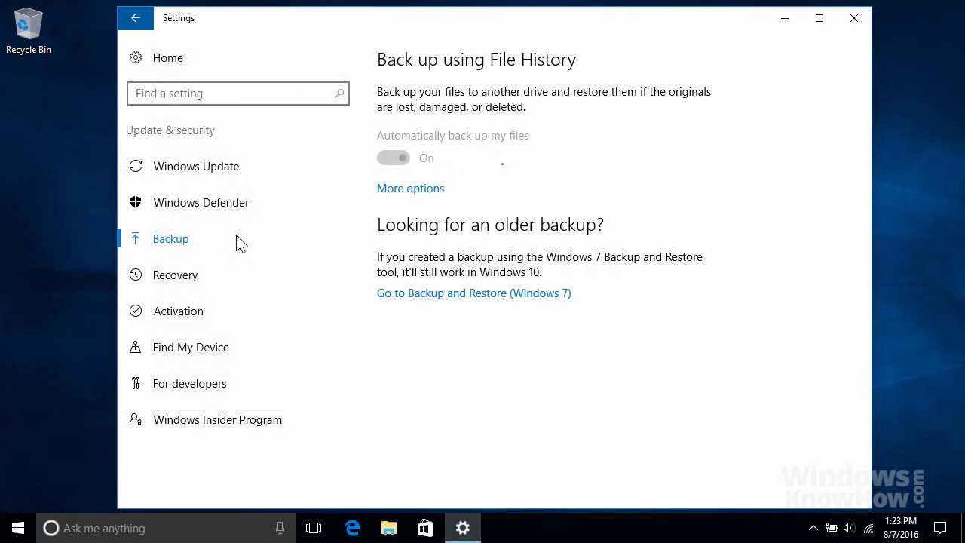
left_click(392, 158)
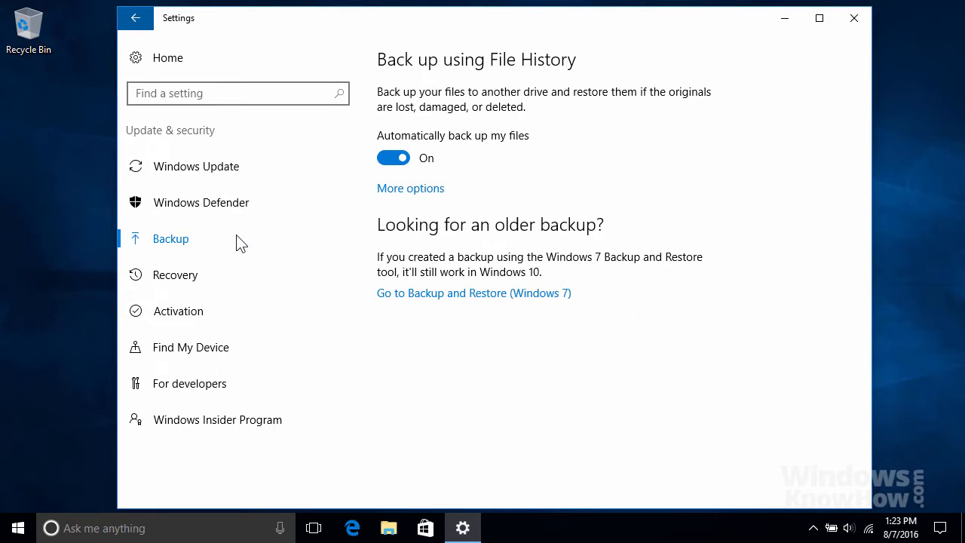
mouse_move(302, 232)
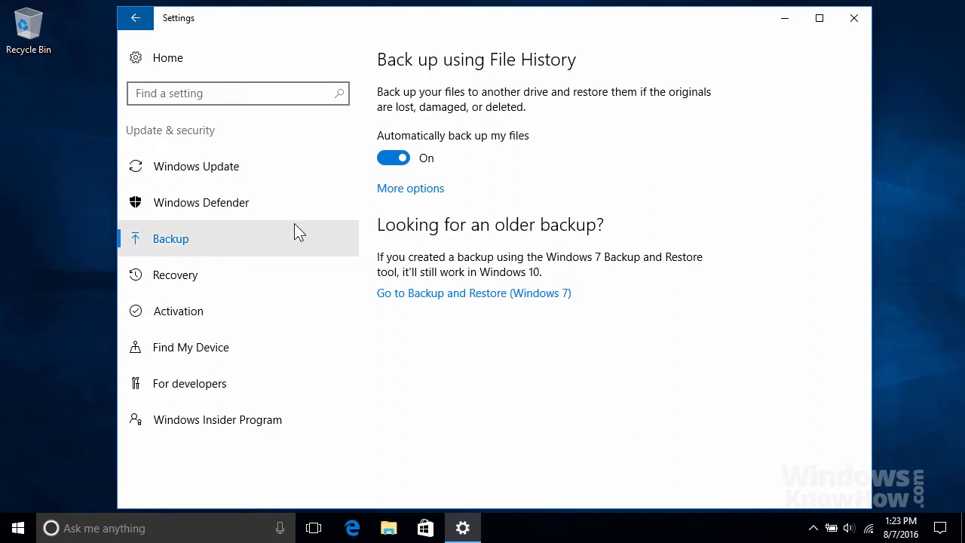
mouse_move(422, 199)
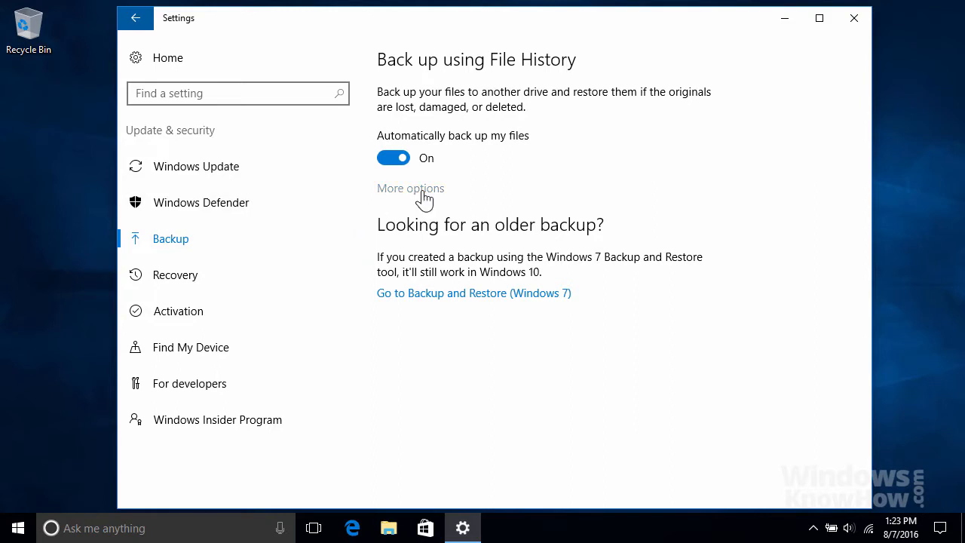
In Backup options, keep backups every hour and retention set to Forever
left_click(410, 189)
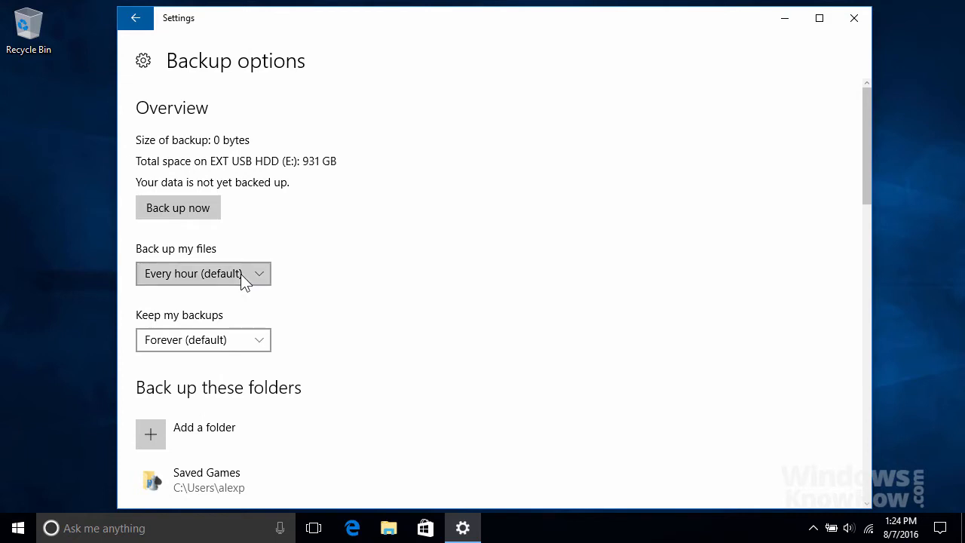
left_click(203, 274)
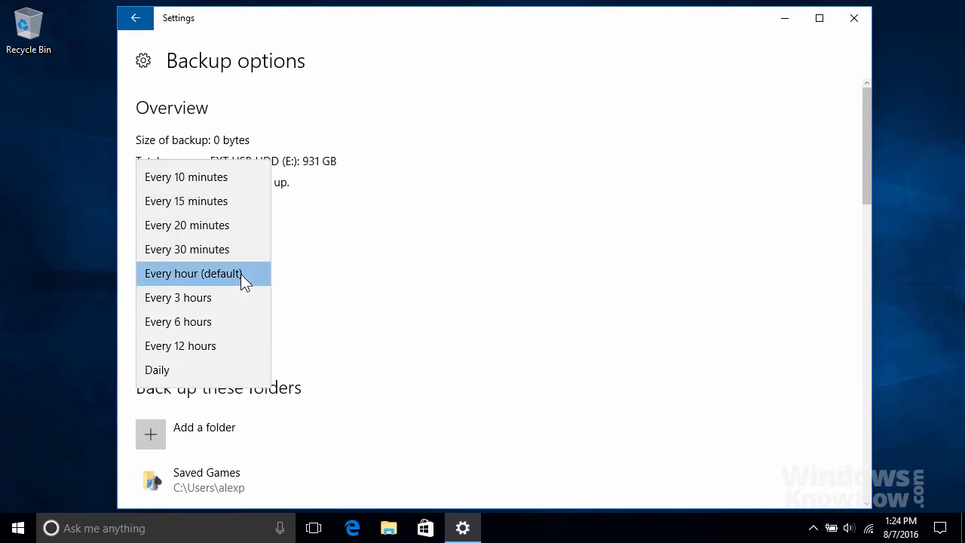
left_click(193, 273)
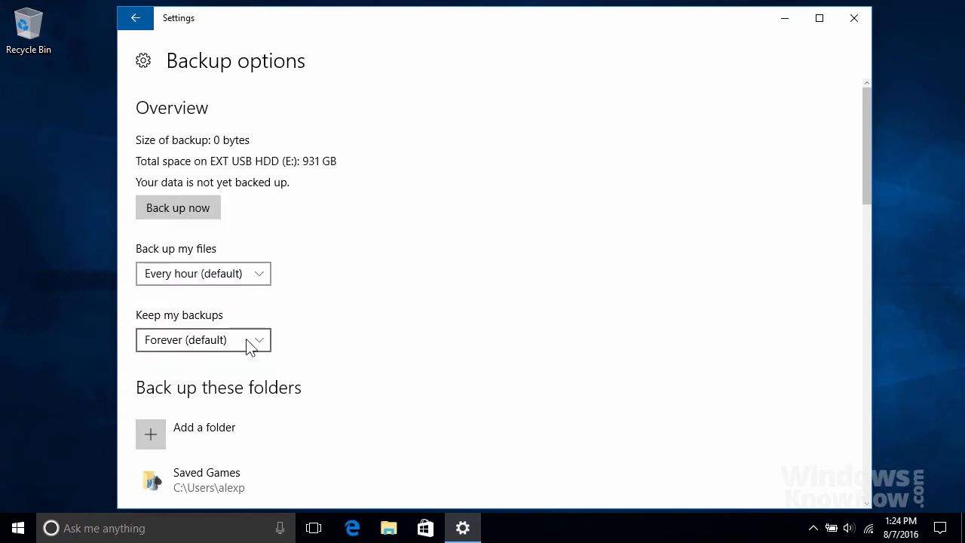
left_click(203, 340)
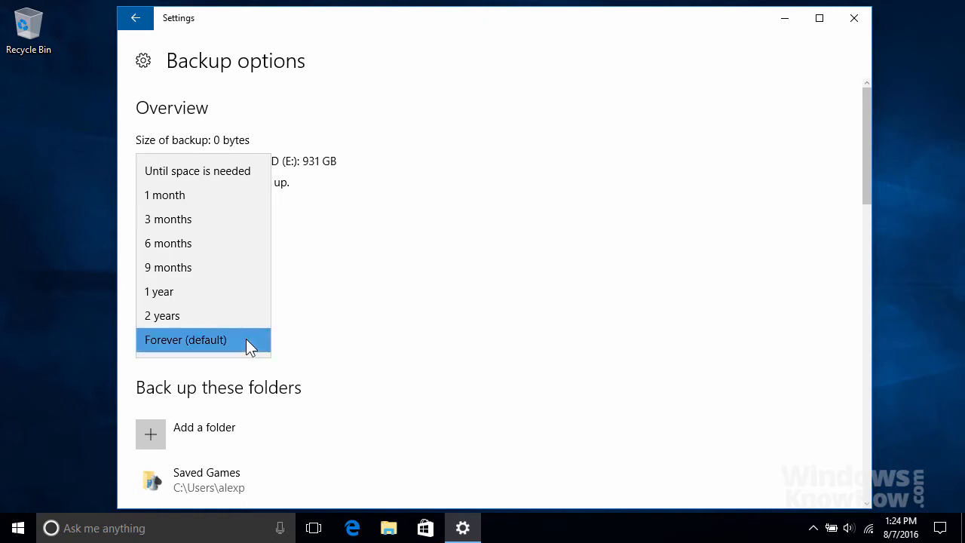
left_click(186, 340)
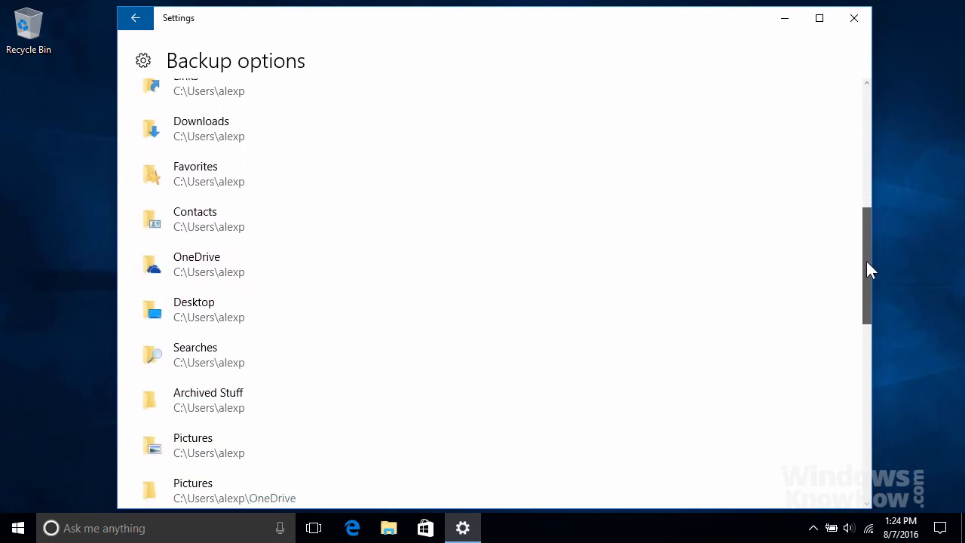
Scroll the 'Back up these folders' list and remove Archived Stuff
scroll("down", 3)
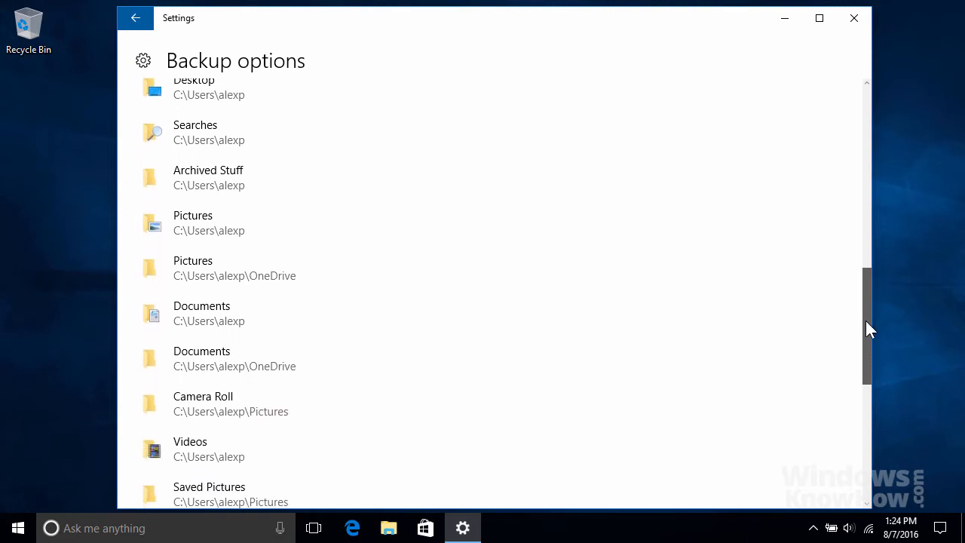
scroll("down", 3)
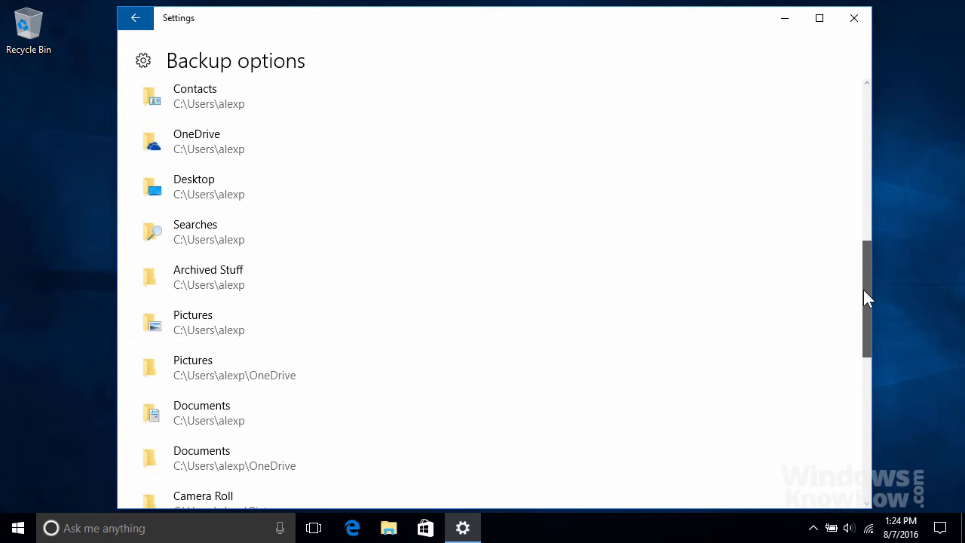
scroll("up", 3)
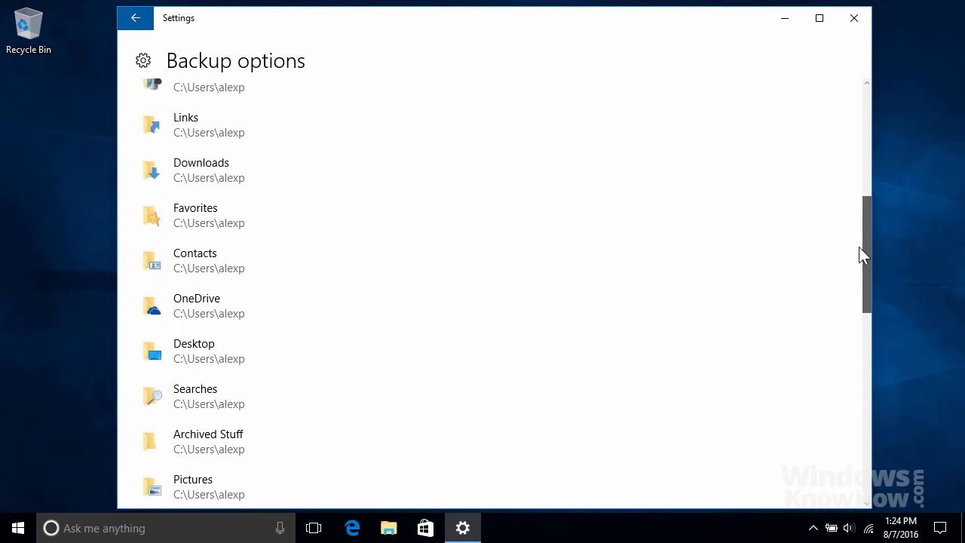
mouse_move(316, 449)
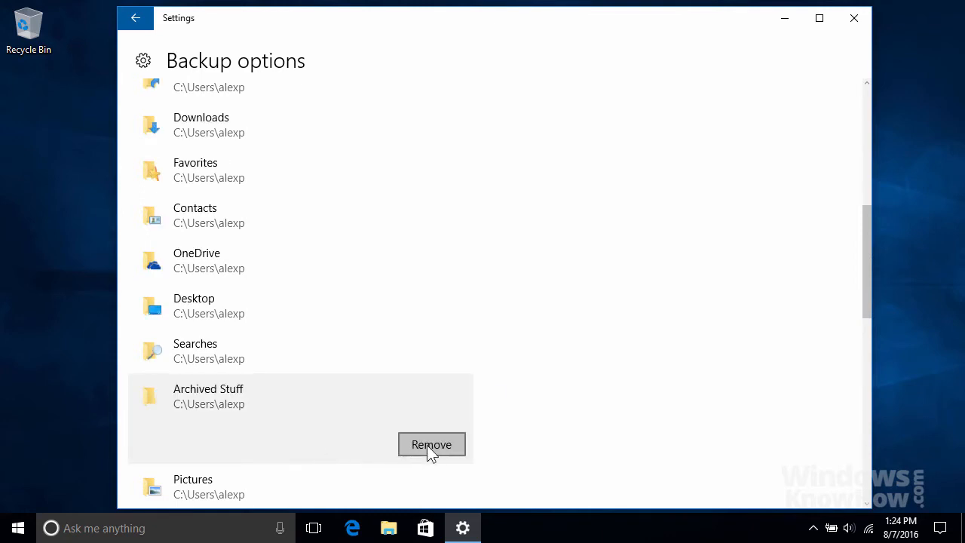
left_click(431, 444)
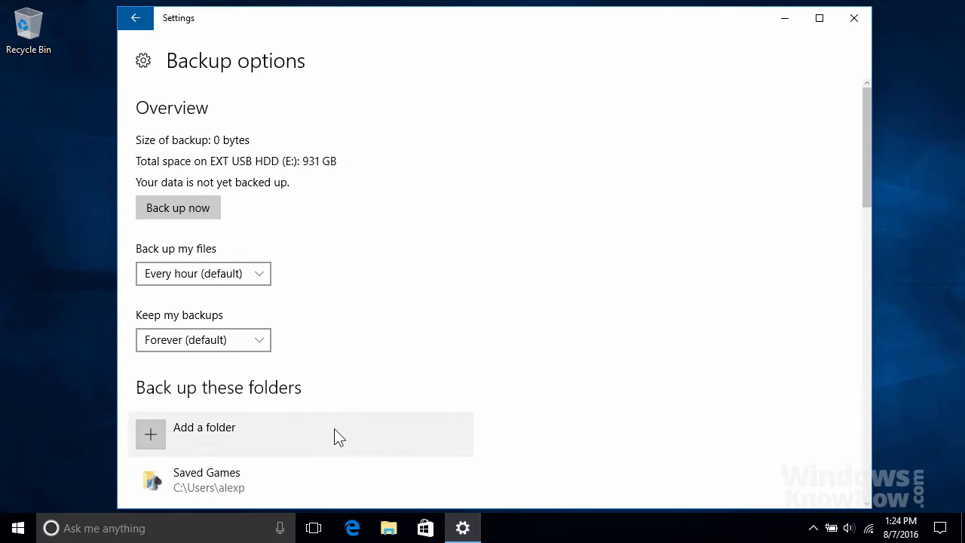
Add the Public folder to the backup folder list
left_click(204, 427)
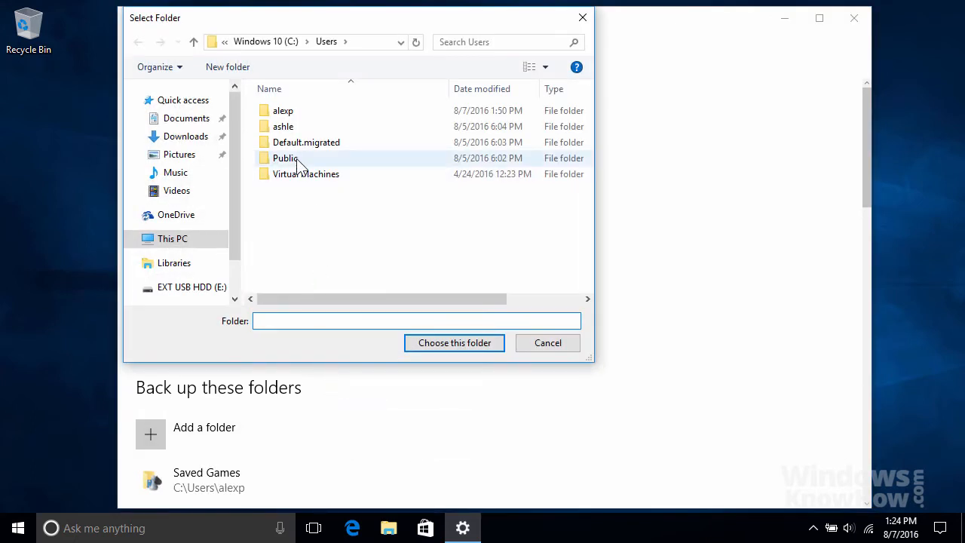
left_click(285, 158)
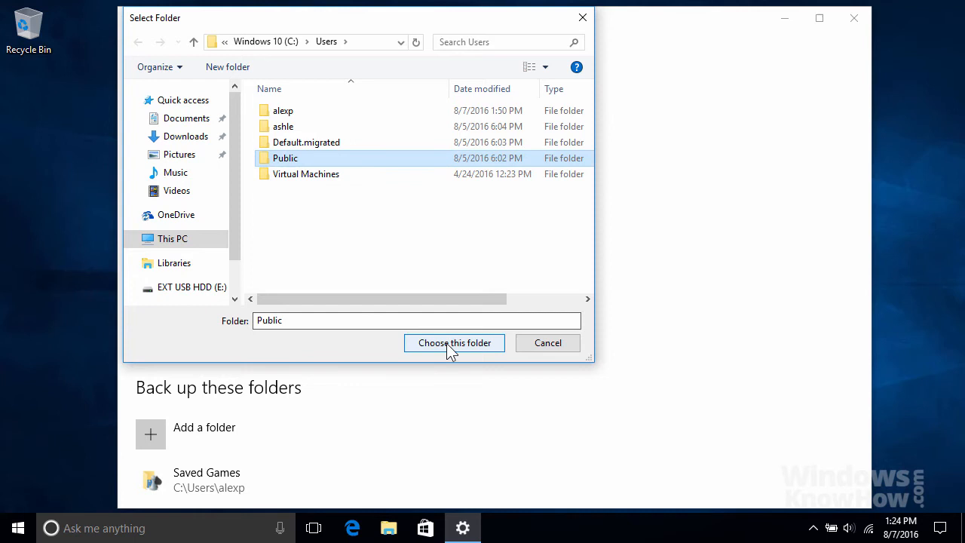
left_click(454, 343)
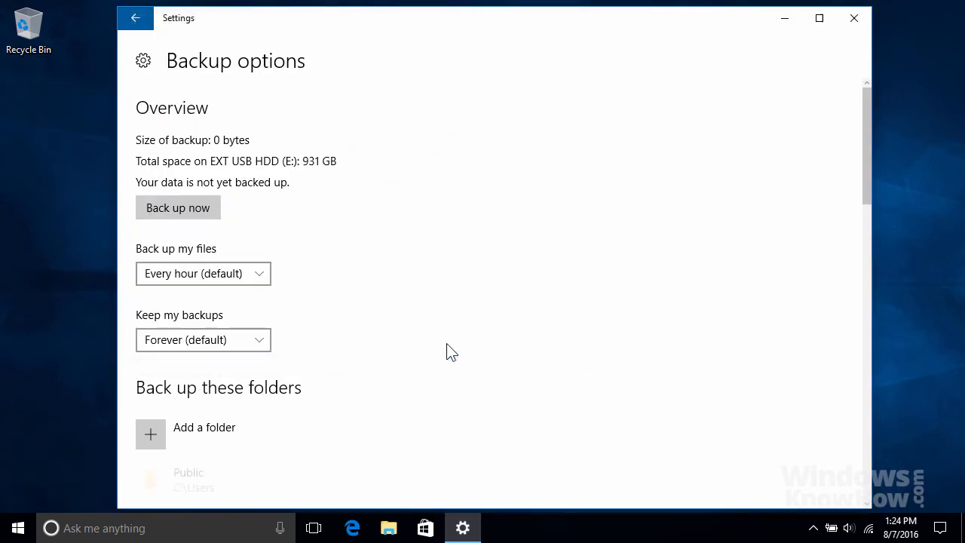
scroll("down", 3)
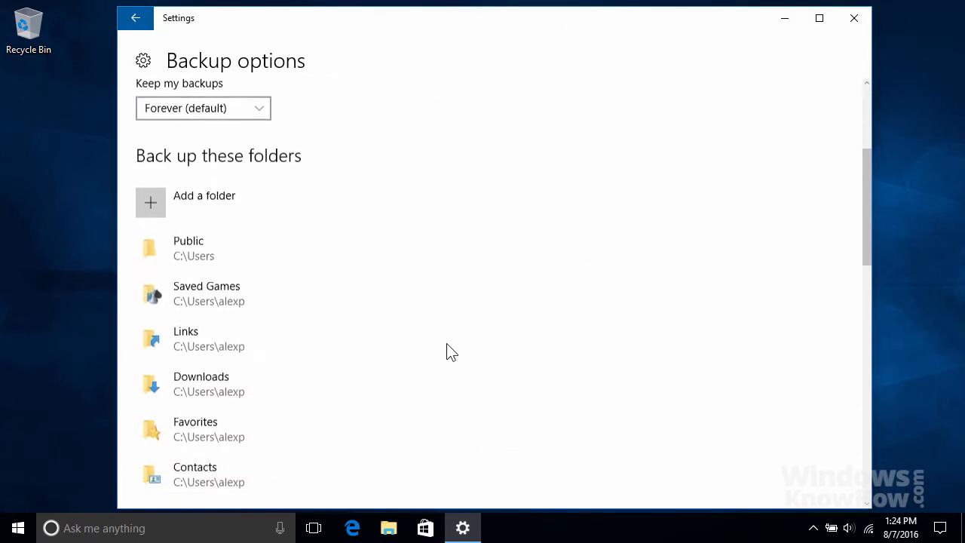
scroll("down", 3)
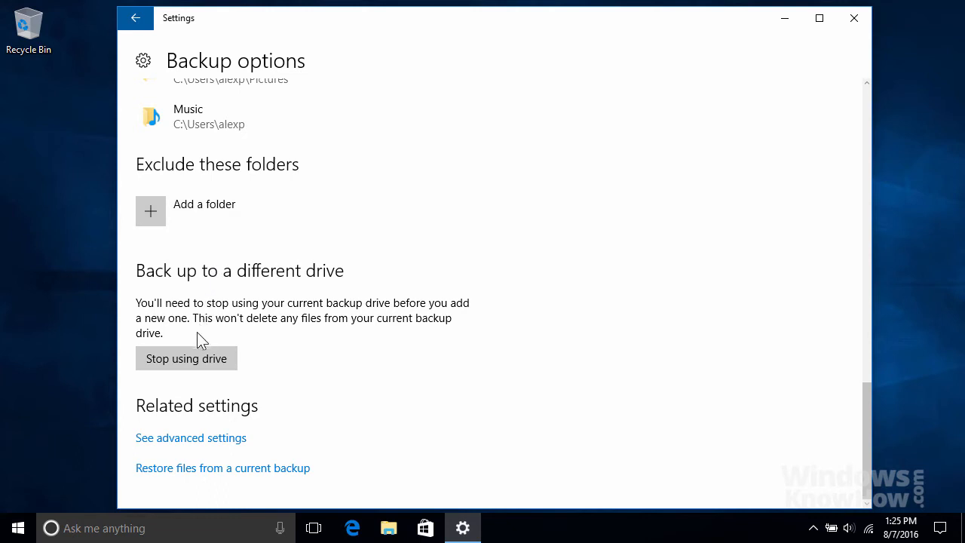
mouse_move(194, 365)
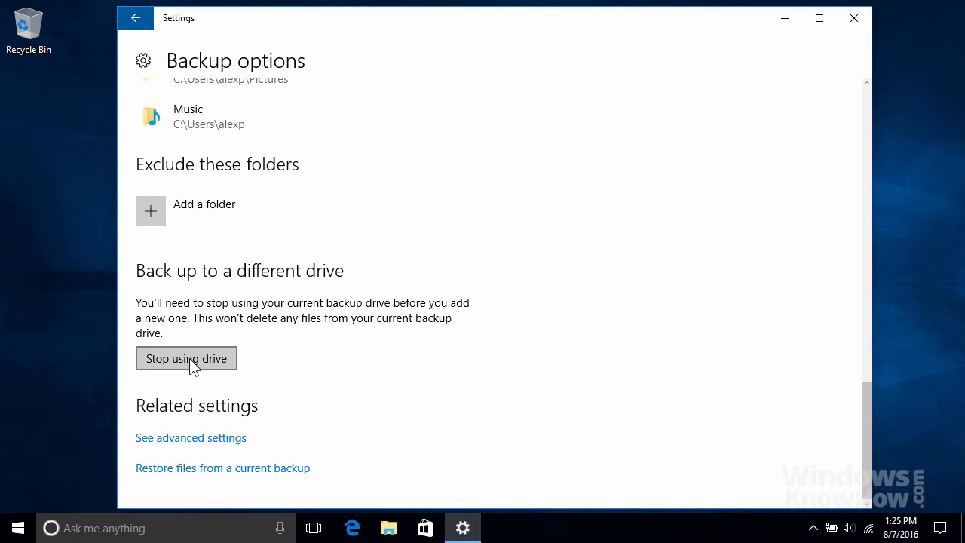
mouse_move(193, 385)
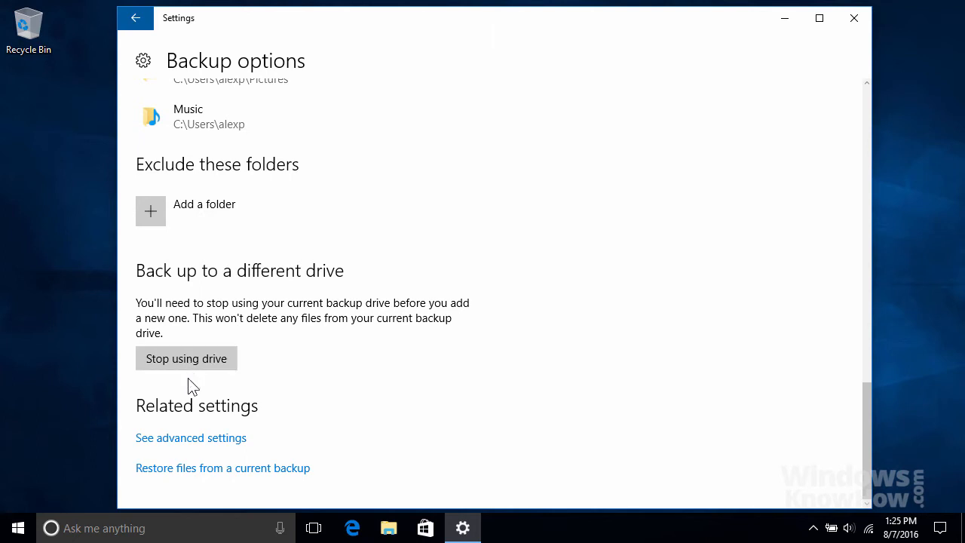
mouse_move(187, 449)
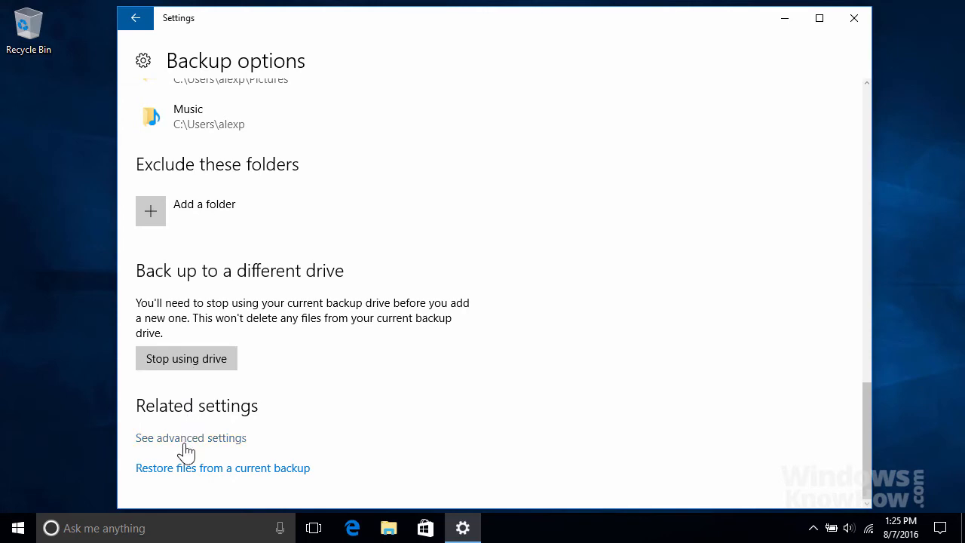
Open File History's Advanced settings via See advanced settings
left_click(191, 438)
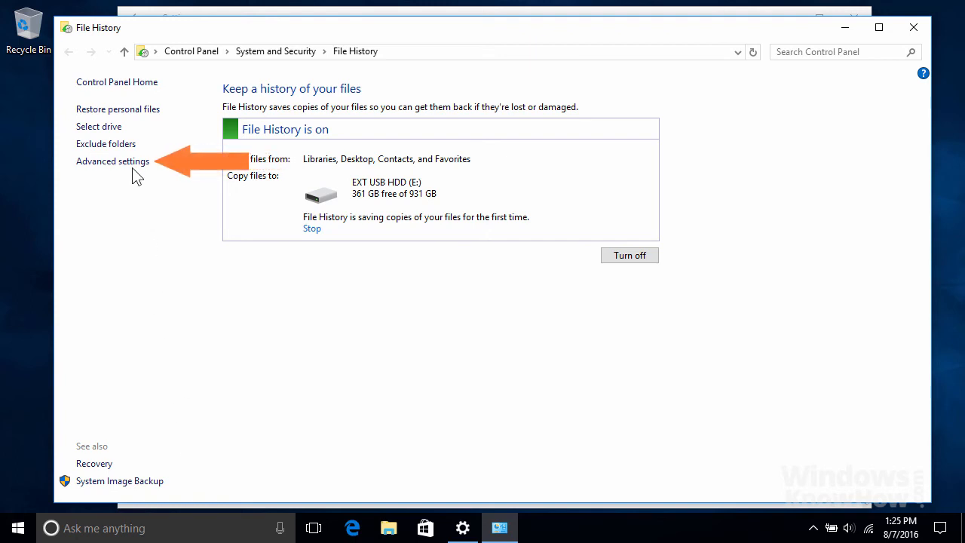
left_click(112, 160)
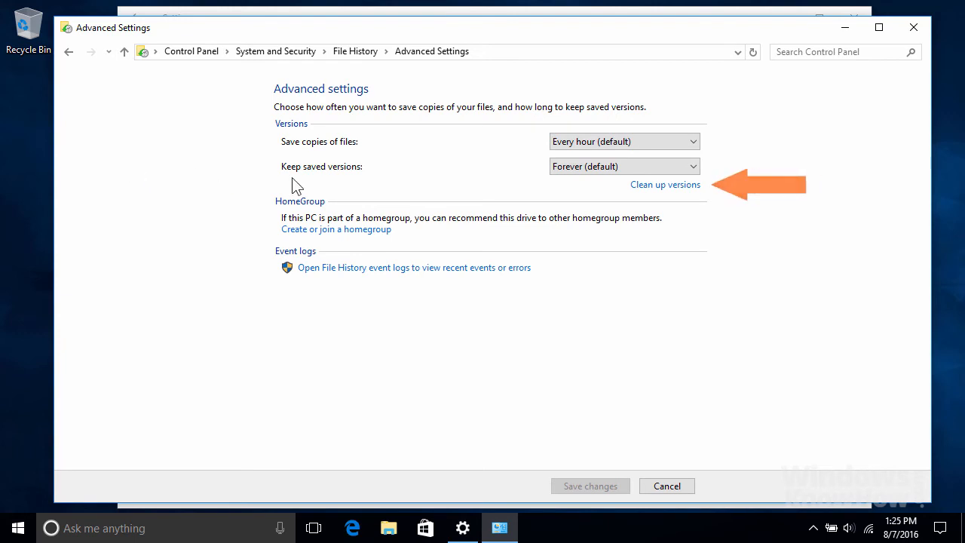
mouse_move(653, 194)
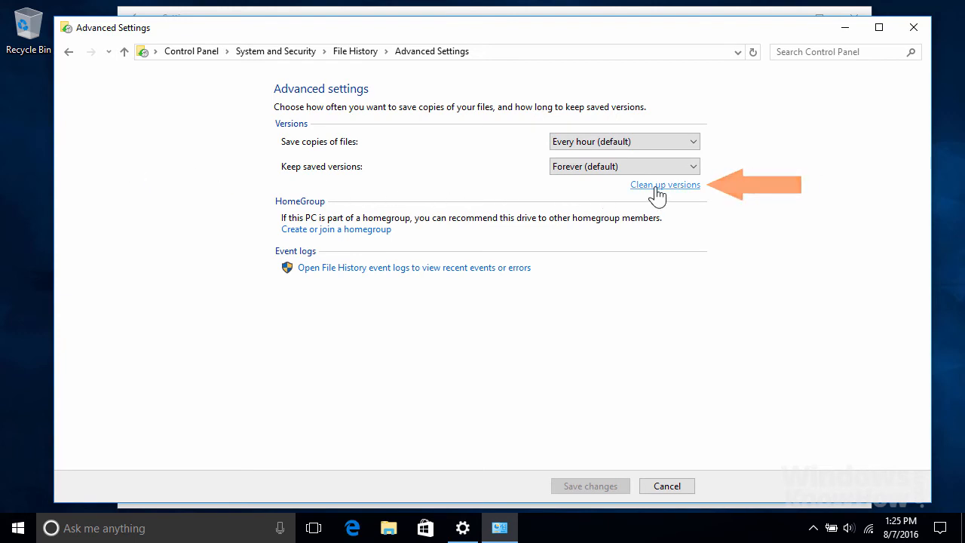
left_click(665, 184)
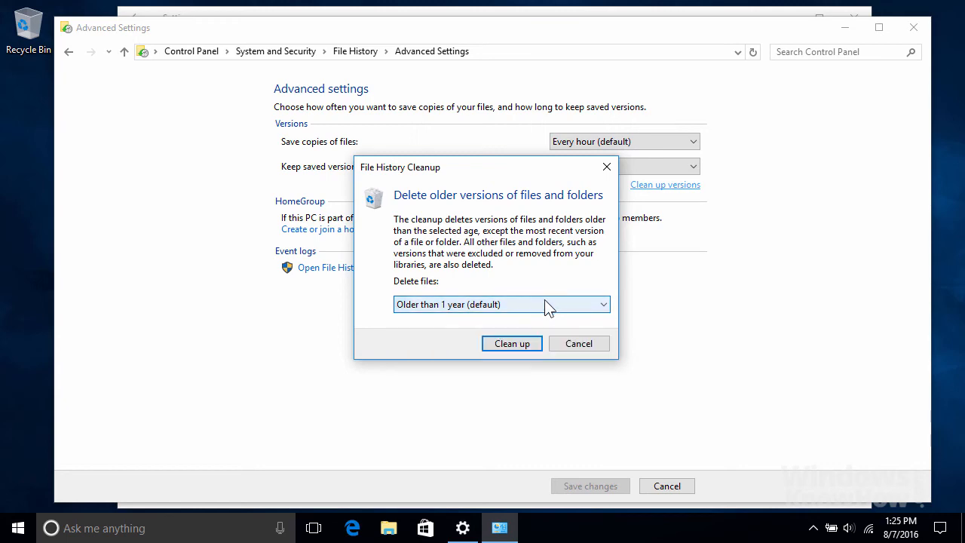
left_click(579, 343)
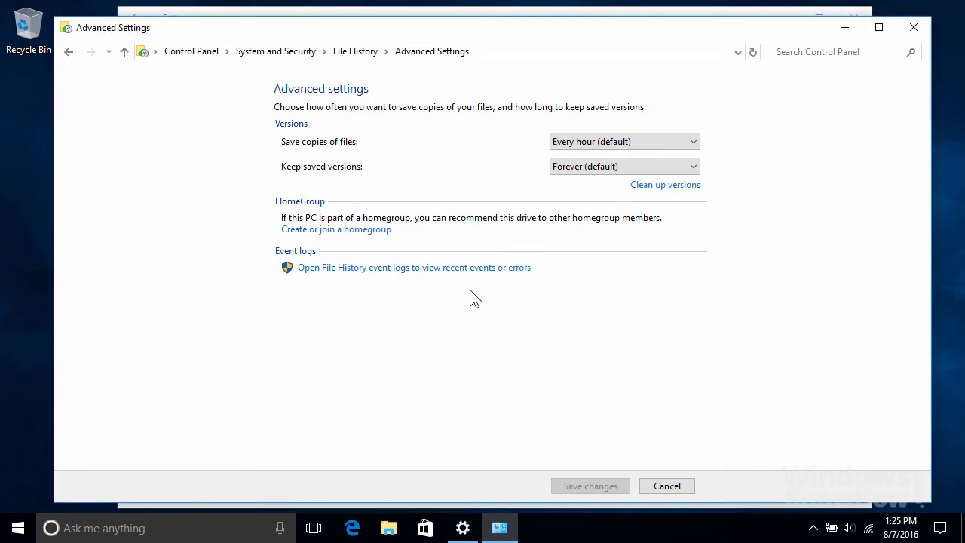
Check the Event logs link, then cancel Advanced settings without saving
left_click(414, 267)
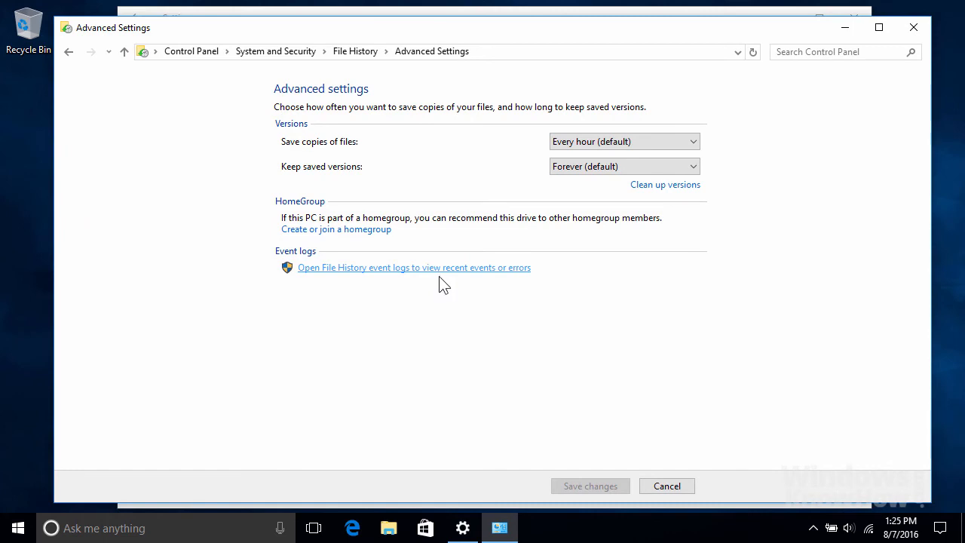
mouse_move(583, 491)
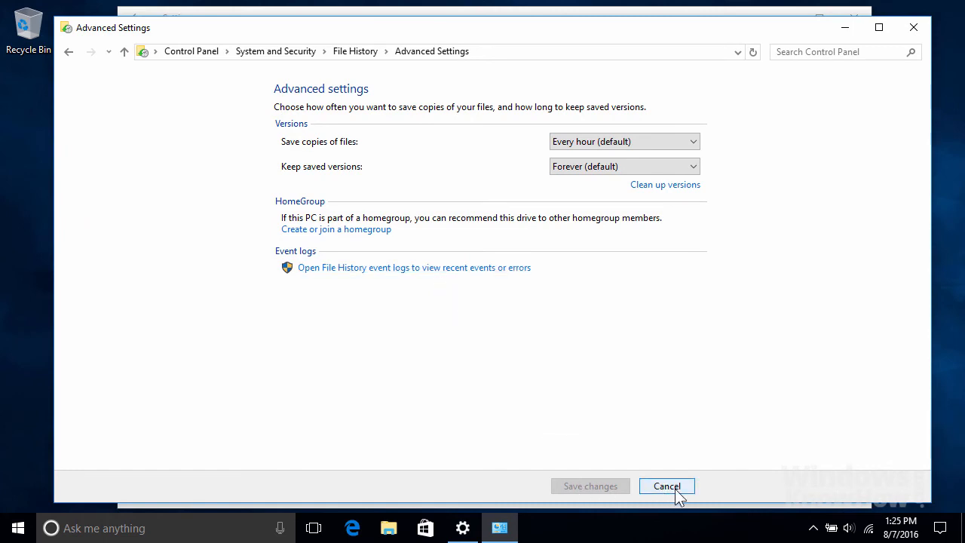
left_click(666, 485)
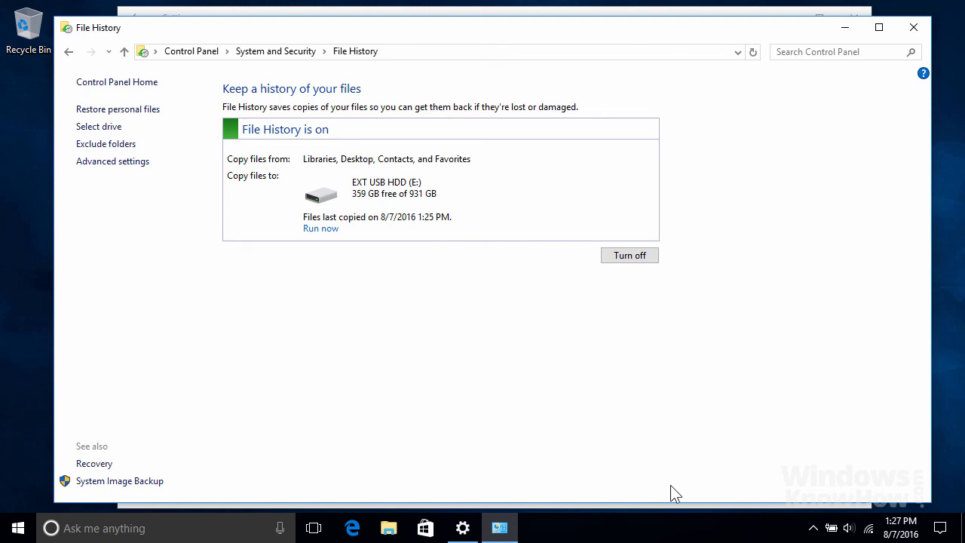
mouse_move(699, 468)
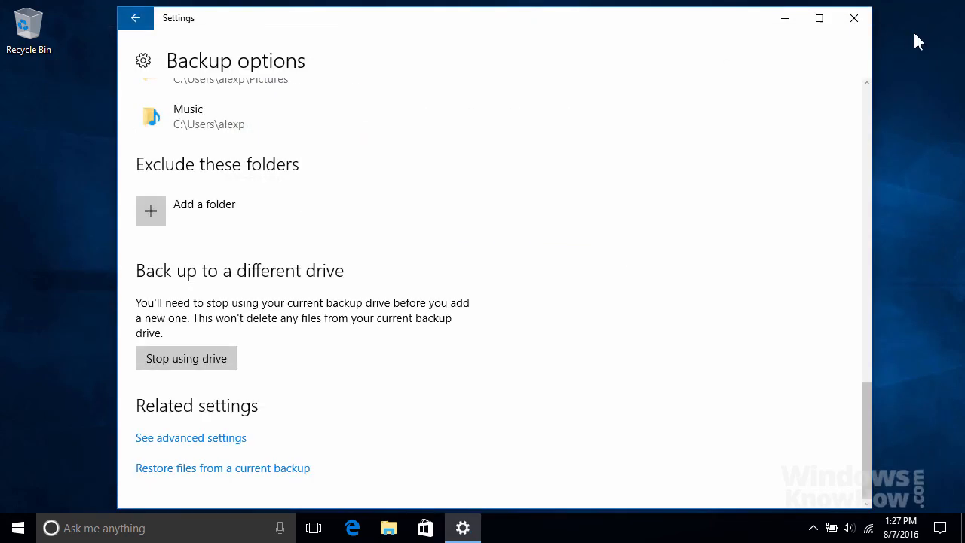
Close the Settings backup options window
left_click(854, 17)
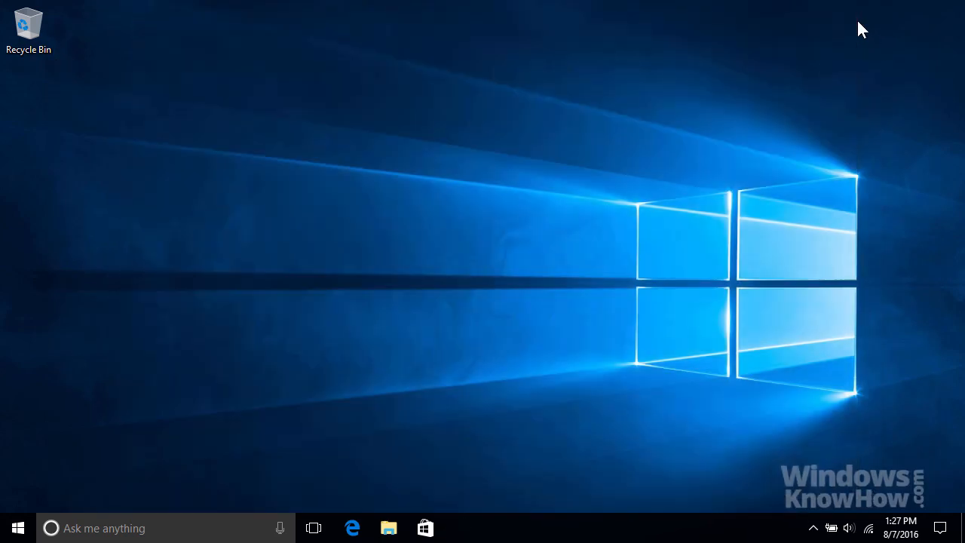